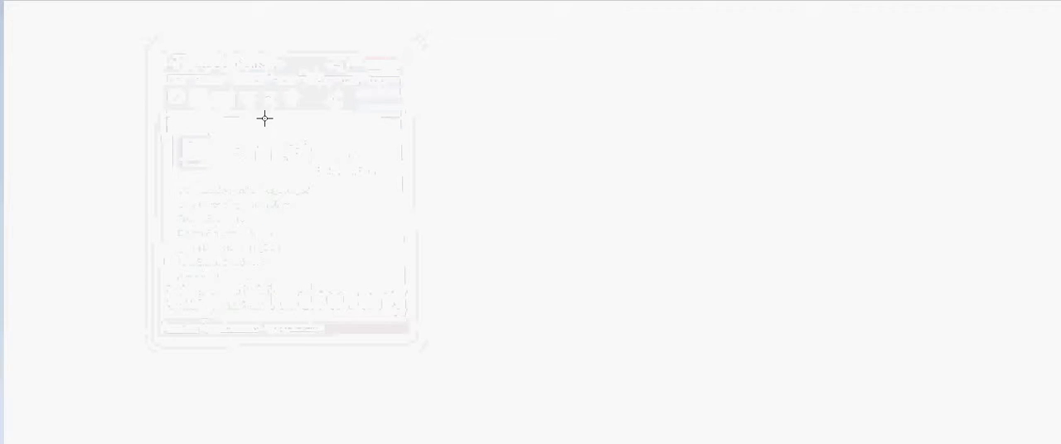
{"action": "mouse_move", "coordinate": [138, 32]}
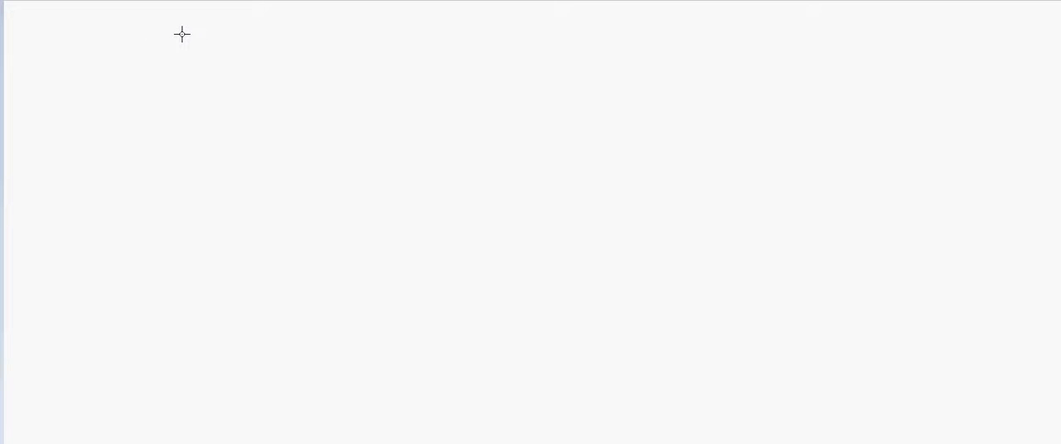
{"action": "mouse_move", "coordinate": [166, 83]}
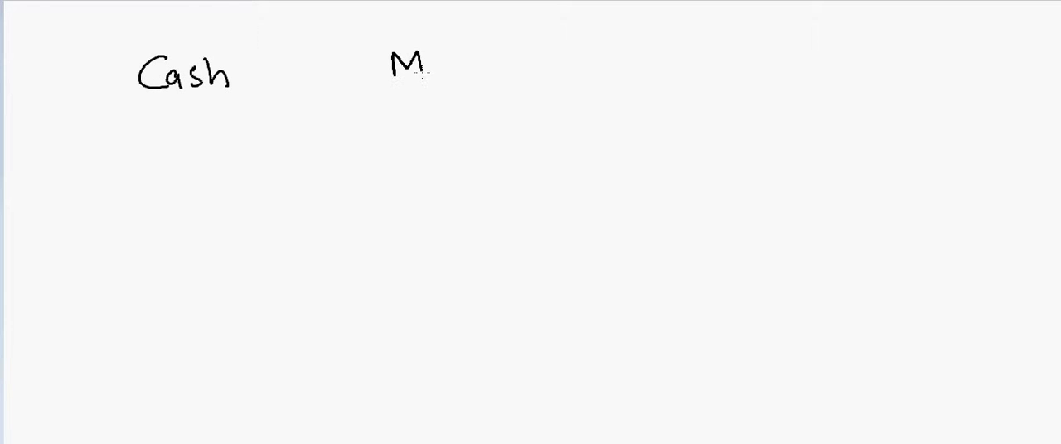
Finish writing 'Margin' and underline the Cash heading and the $100 amount beneath it.
{"action": "type", "text": "argin"}
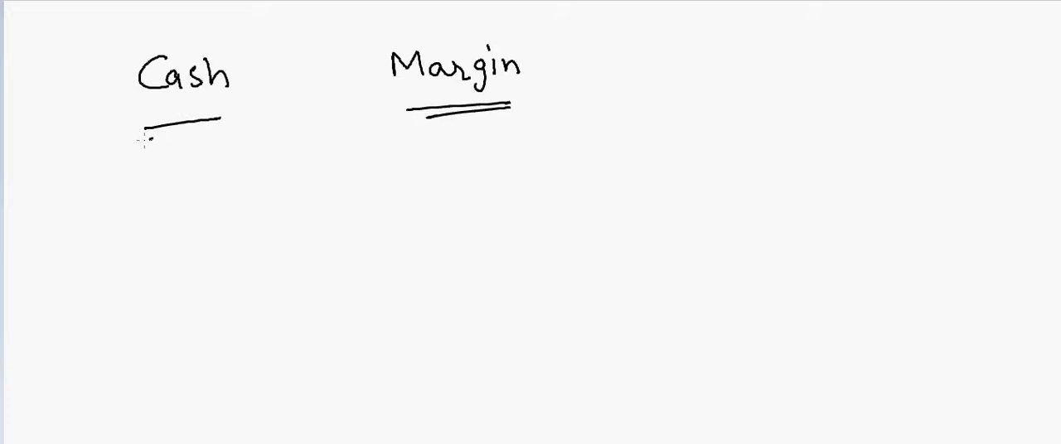
{"action": "left_click_drag", "start_coordinate": [145, 137], "coordinate": [224, 124]}
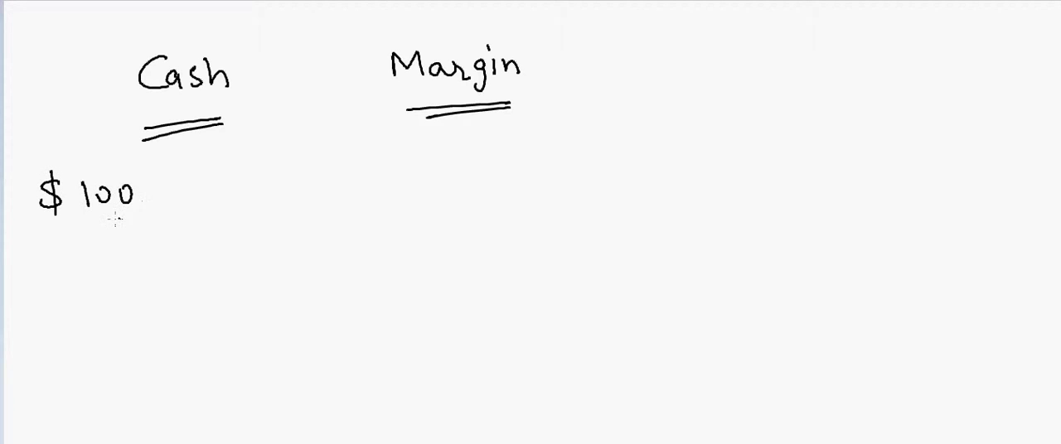
{"action": "left_click_drag", "start_coordinate": [87, 220], "coordinate": [141, 223]}
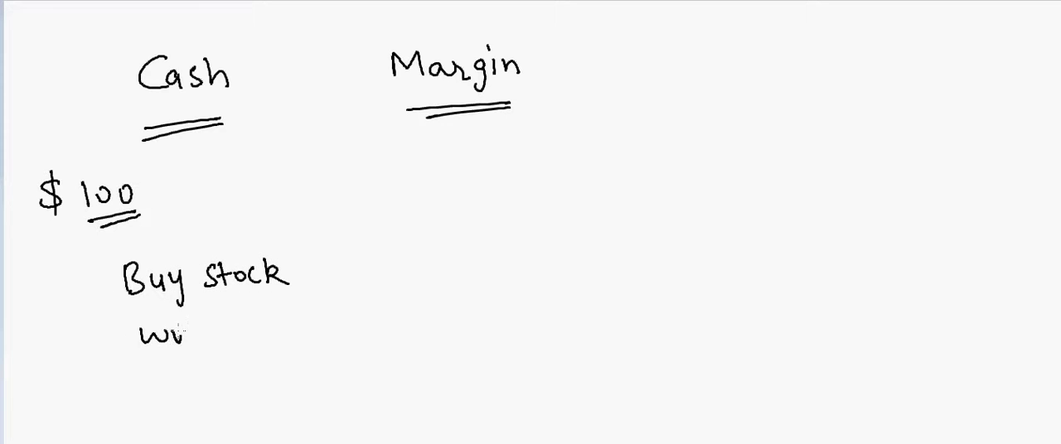
Write 'Buy stock worth $100' under Cash and underline that line.
{"action": "type", "text": "worth $"}
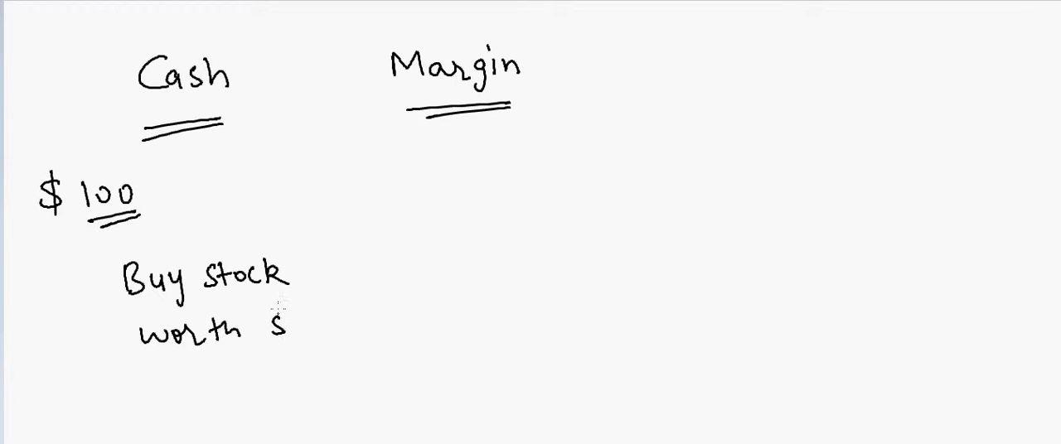
{"action": "type", "text": "0"}
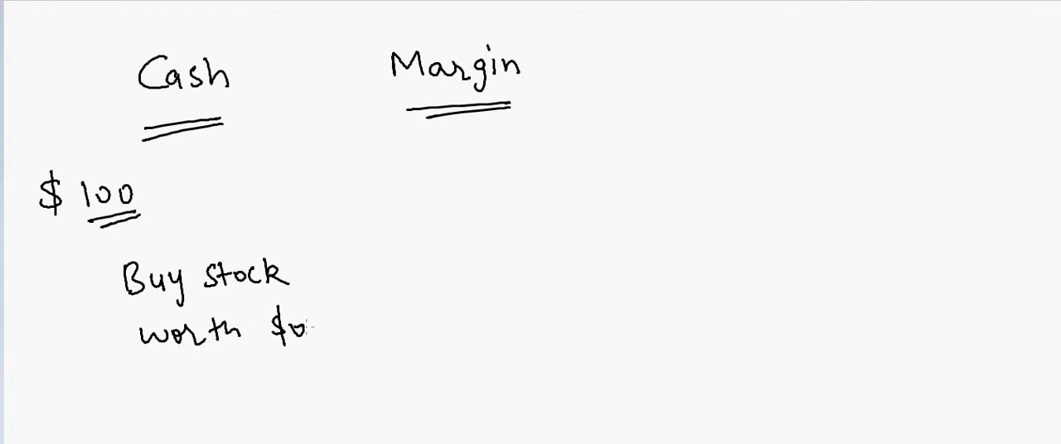
{"action": "type", "text": "100"}
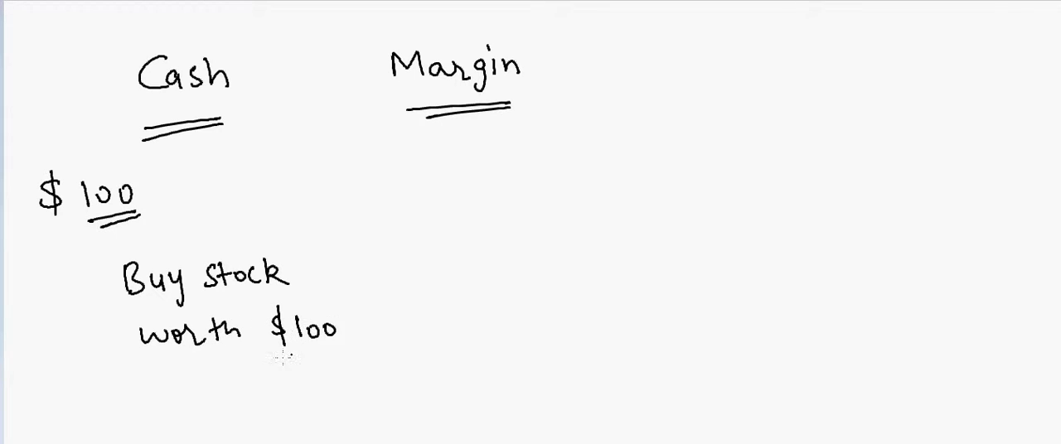
{"action": "left_click_drag", "start_coordinate": [199, 381], "coordinate": [315, 377]}
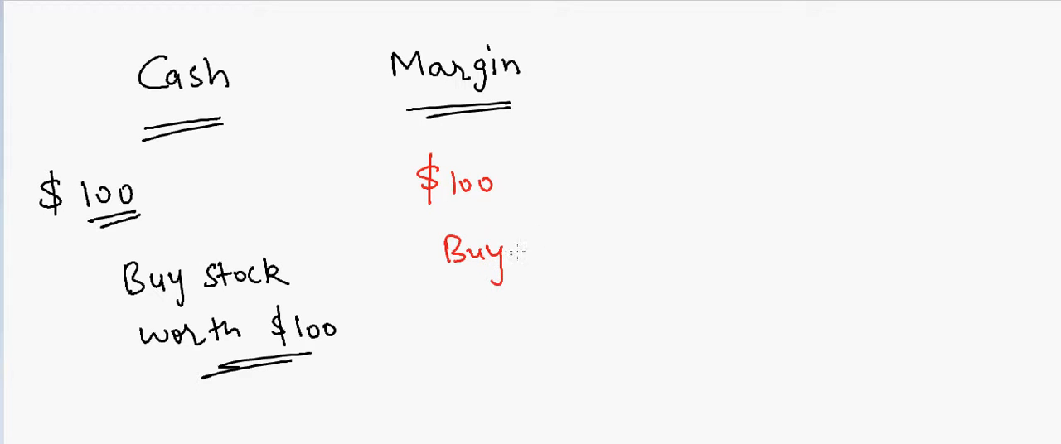
Write 'Buy Stock worth $200' and '+ $100' under Margin.
{"action": "type", "text": "Stock"}
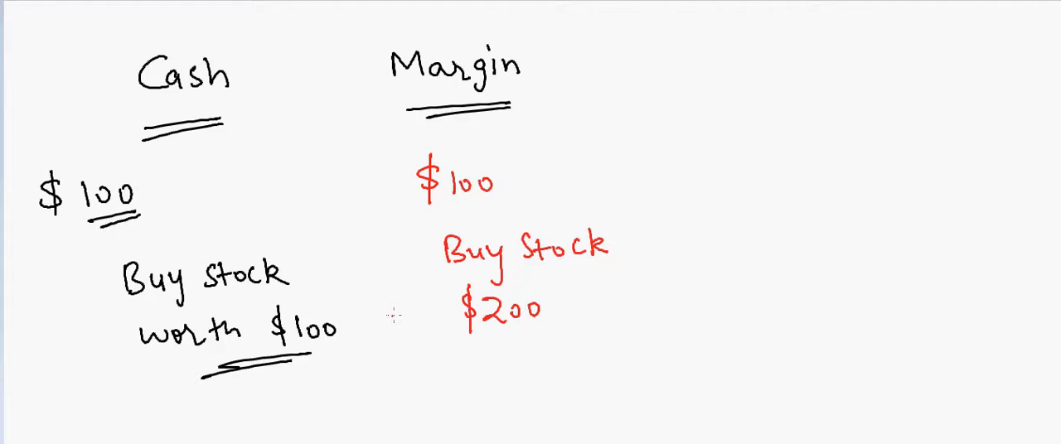
{"action": "type", "text": "worth"}
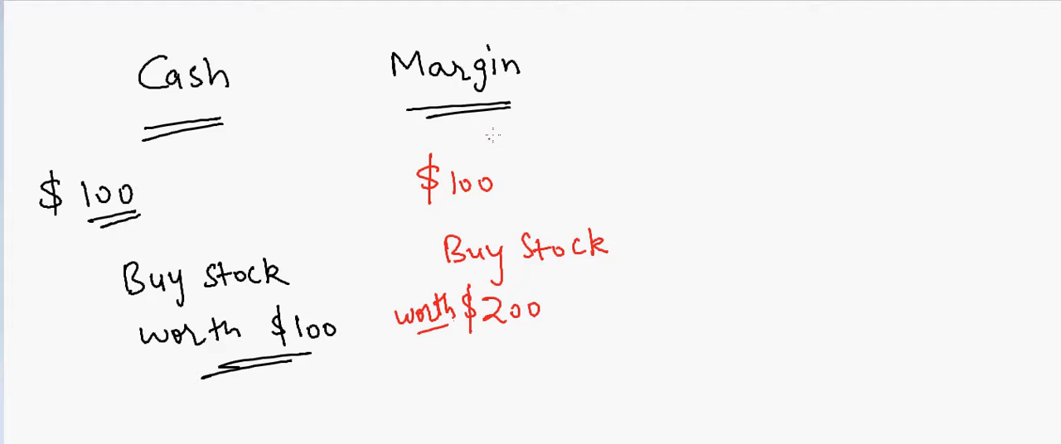
{"action": "mouse_move", "coordinate": [655, 15]}
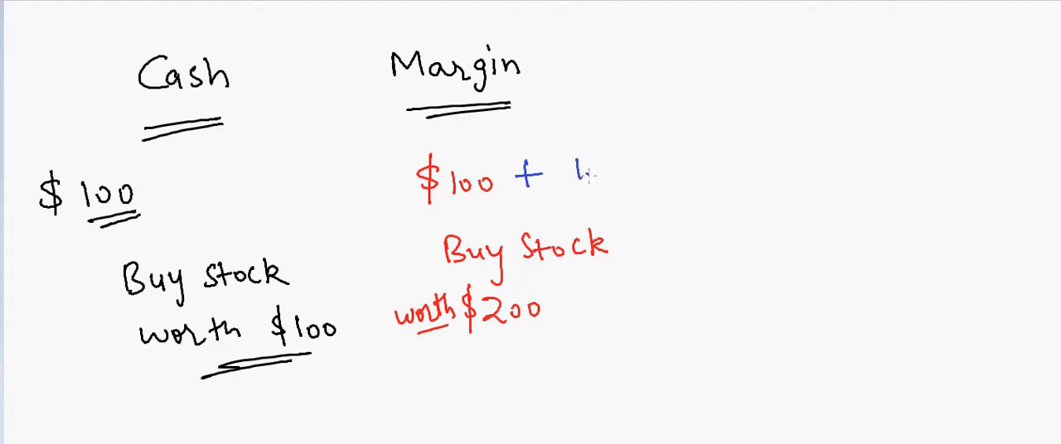
{"action": "type", "text": "$100"}
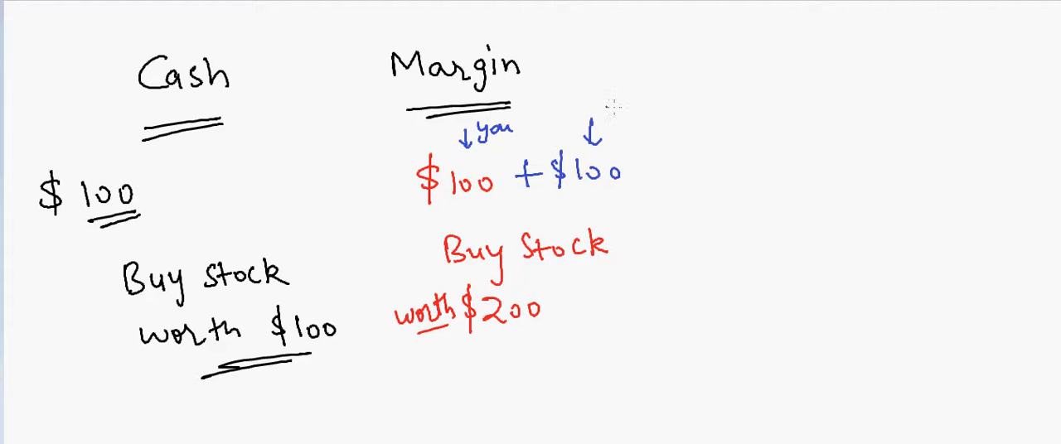
Label the two $100 amounts You and Broker, and write 'Charge Interest'.
{"action": "type", "text": "Broker"}
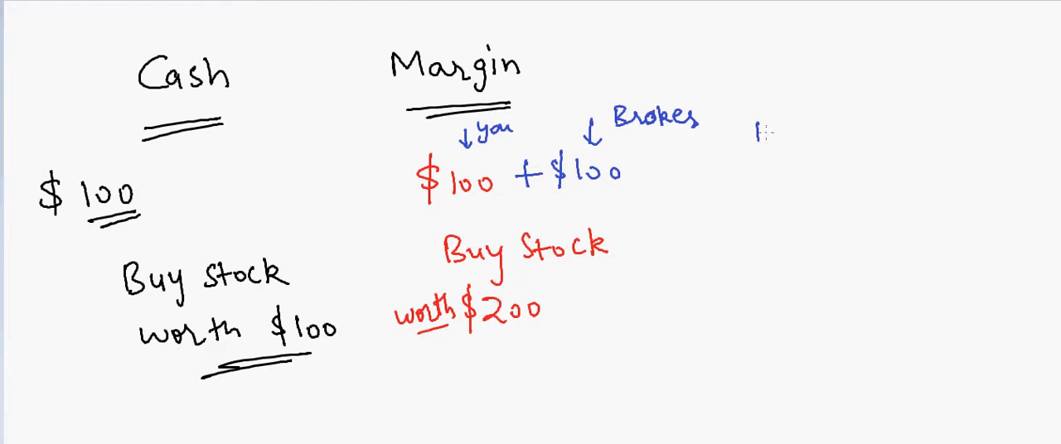
{"action": "type", "text": "Interest"}
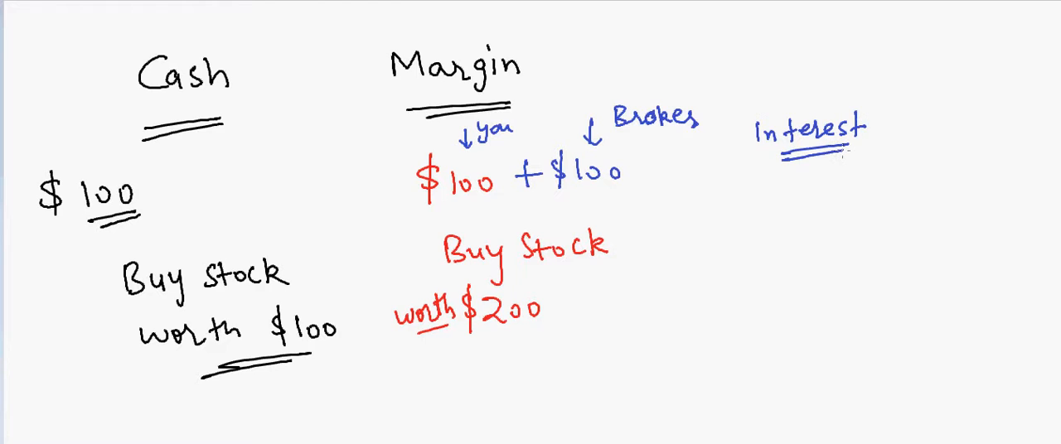
{"action": "type", "text": "Charge"}
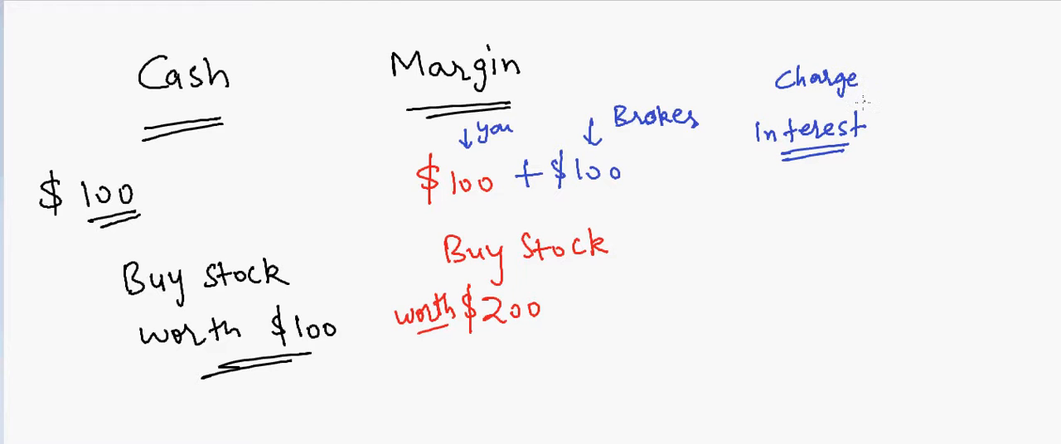
{"action": "type", "text": "7/"}
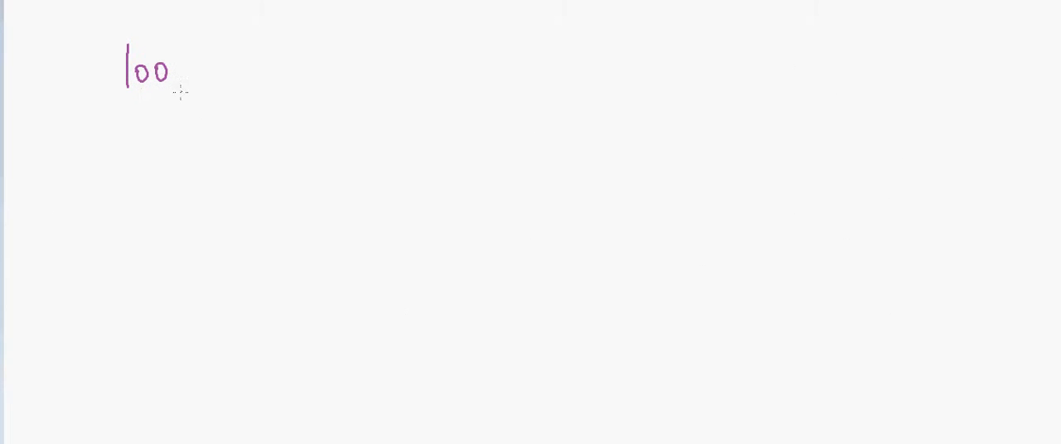
In purple, write '$100 → $110' and add Cash, Margin $200 → $220, and underlined Leverage lines.
{"action": "left_click_drag", "start_coordinate": [75, 53], "coordinate": [64, 79]}
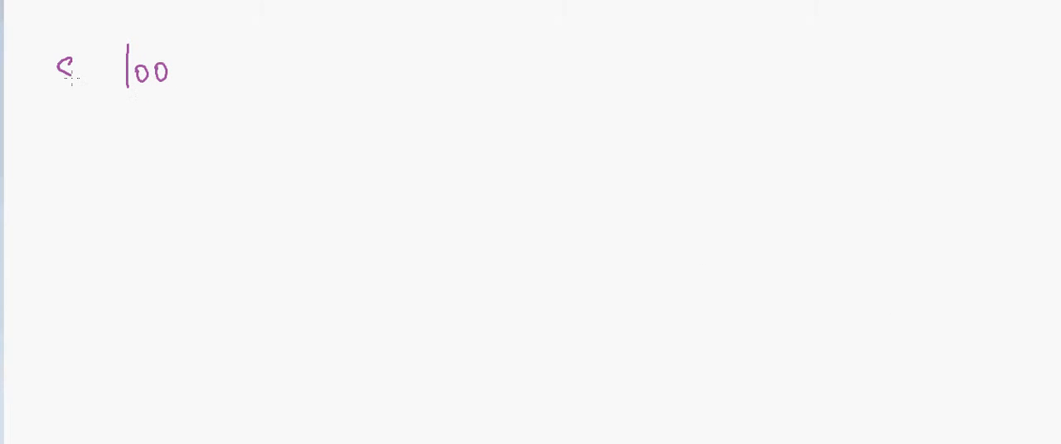
{"action": "left_click_drag", "start_coordinate": [65, 48], "coordinate": [65, 98]}
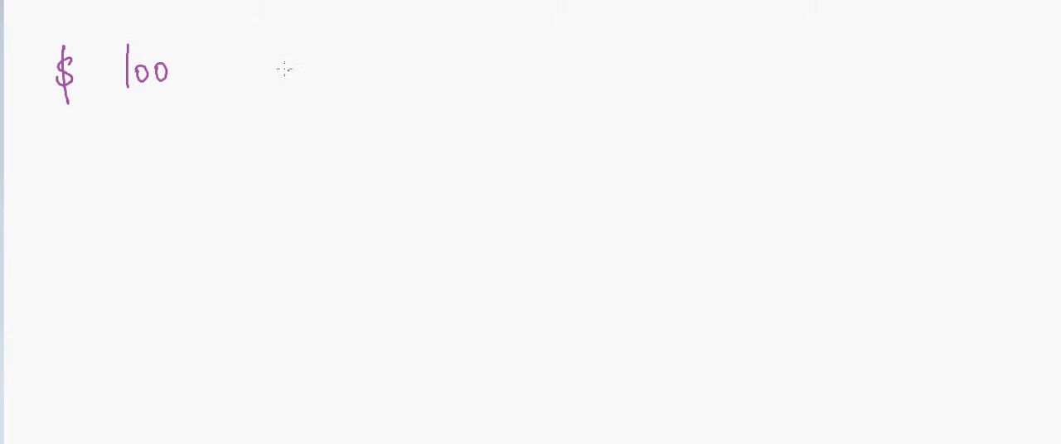
{"action": "left_click_drag", "start_coordinate": [261, 64], "coordinate": [386, 65]}
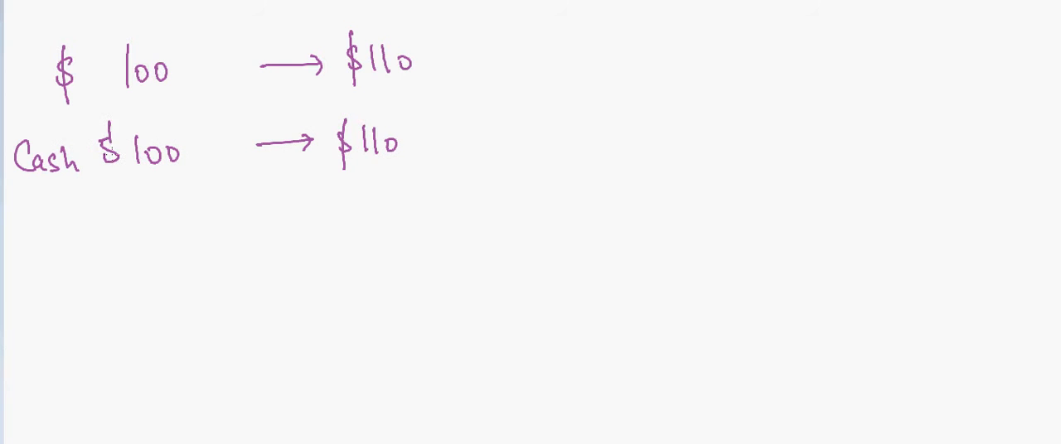
{"action": "left_click_drag", "start_coordinate": [506, 128], "coordinate": [580, 137]}
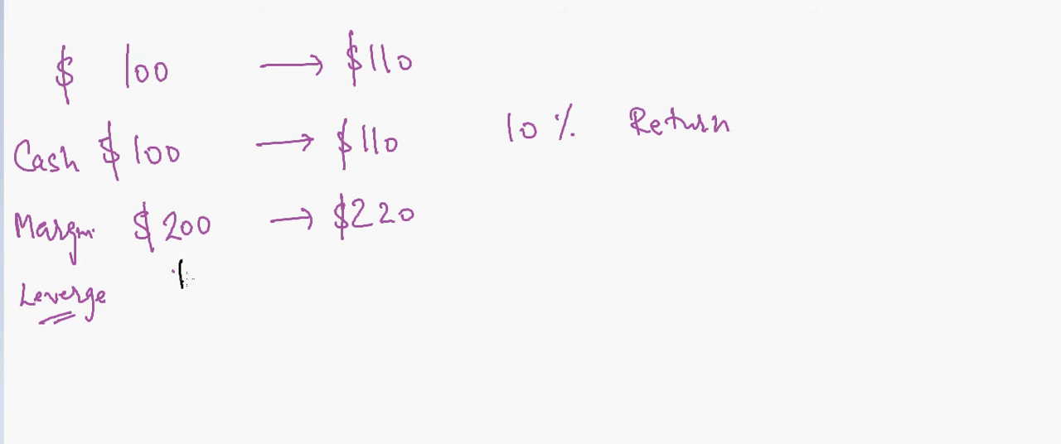
Write '20%' over 100 under Leverage, then draw a green arrow from $110 to '$90'.
{"action": "type", "text": "100"}
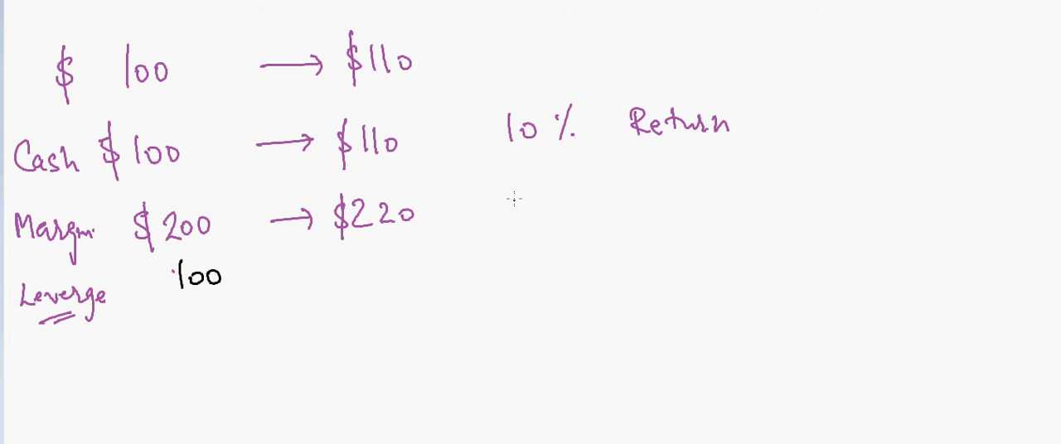
{"action": "mouse_move", "coordinate": [511, 199]}
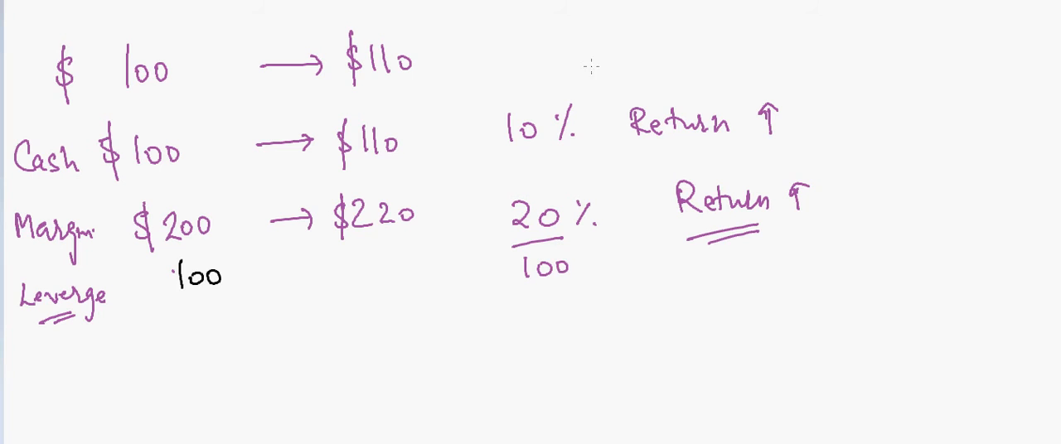
{"action": "mouse_move", "coordinate": [590, 65]}
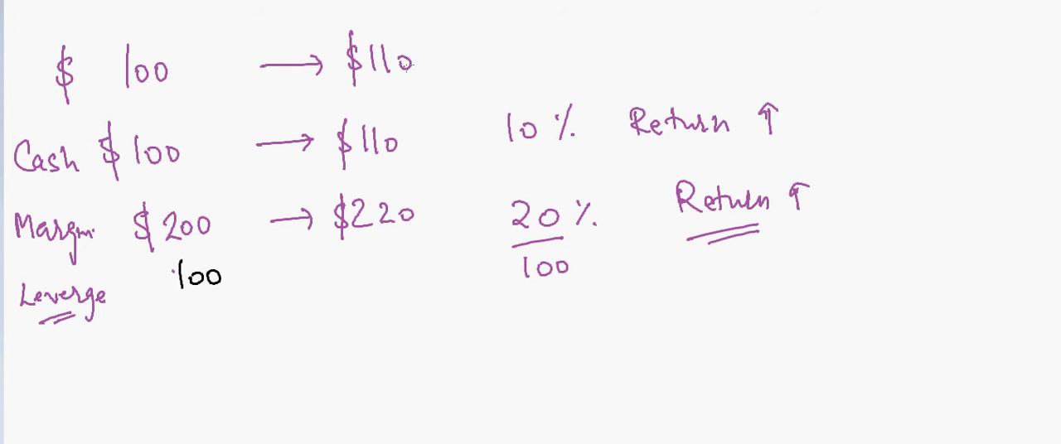
{"action": "left_click_drag", "start_coordinate": [436, 63], "coordinate": [518, 58]}
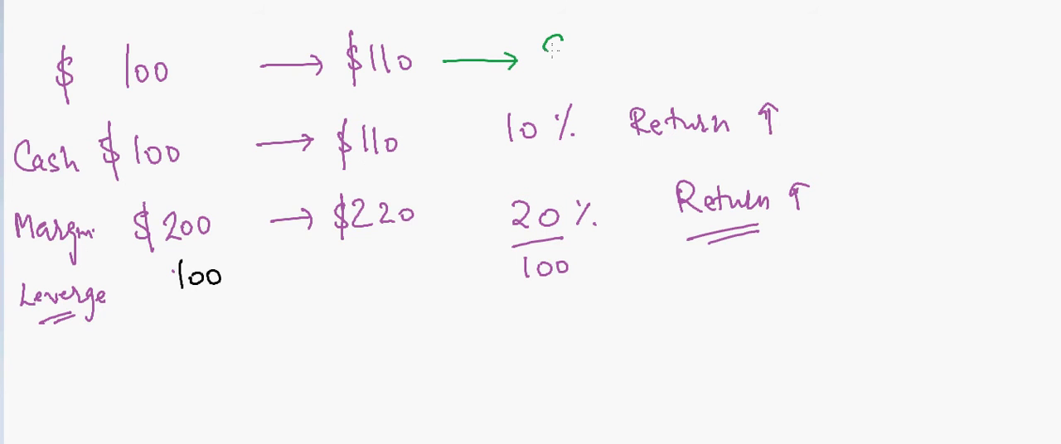
{"action": "type", "text": "$90"}
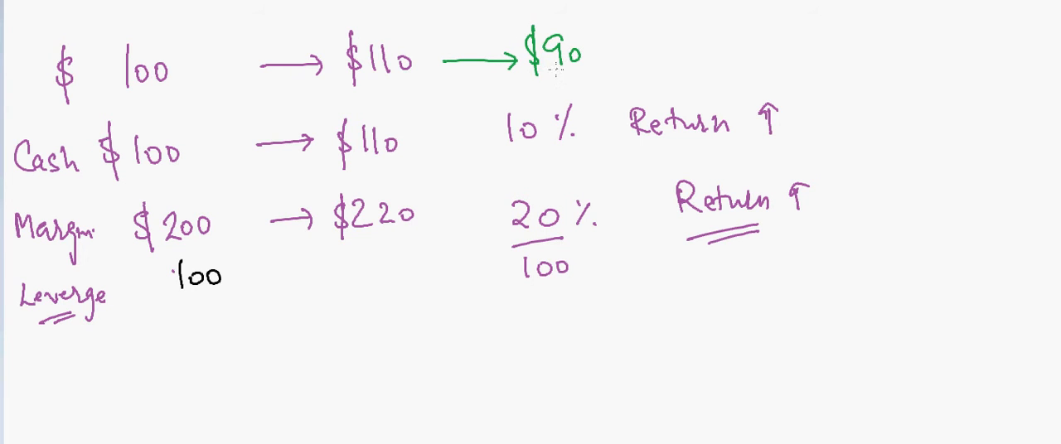